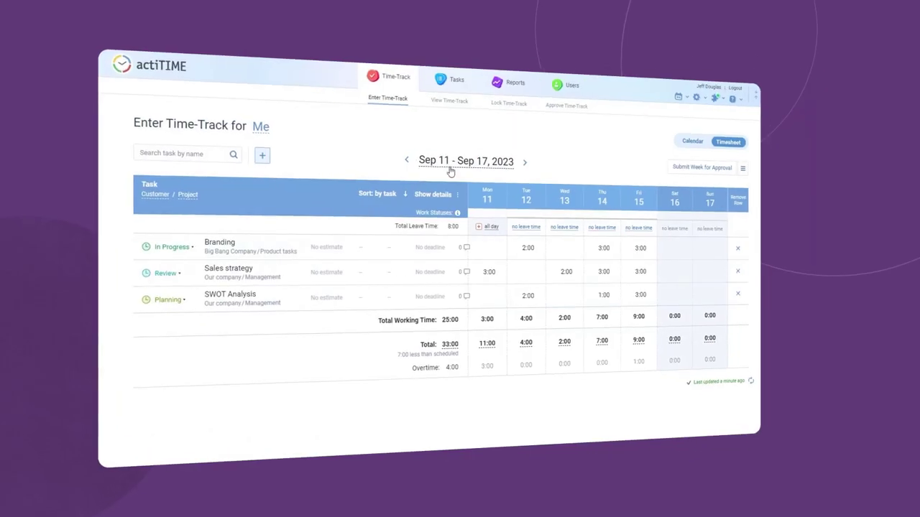
- Create a new Consulting project for the customer Big Bang Company
click(729, 86)
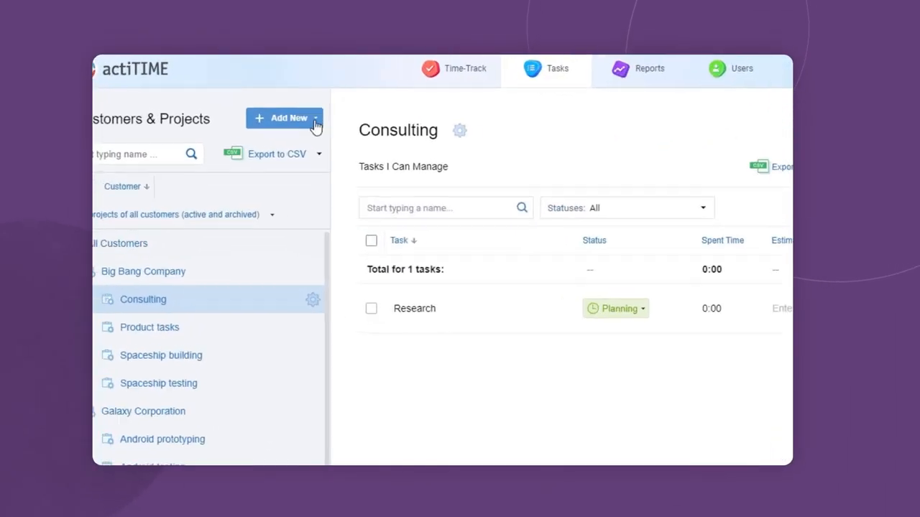
click(316, 118)
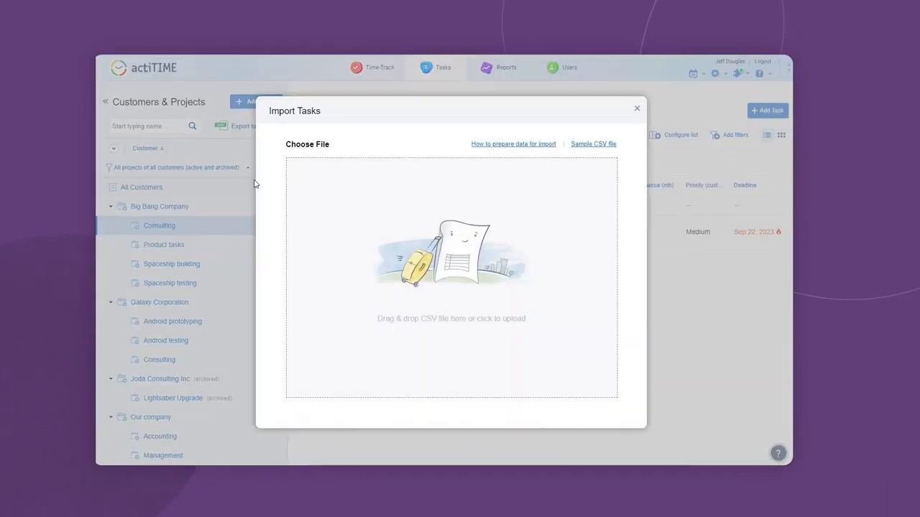
mouse_move(691, 303)
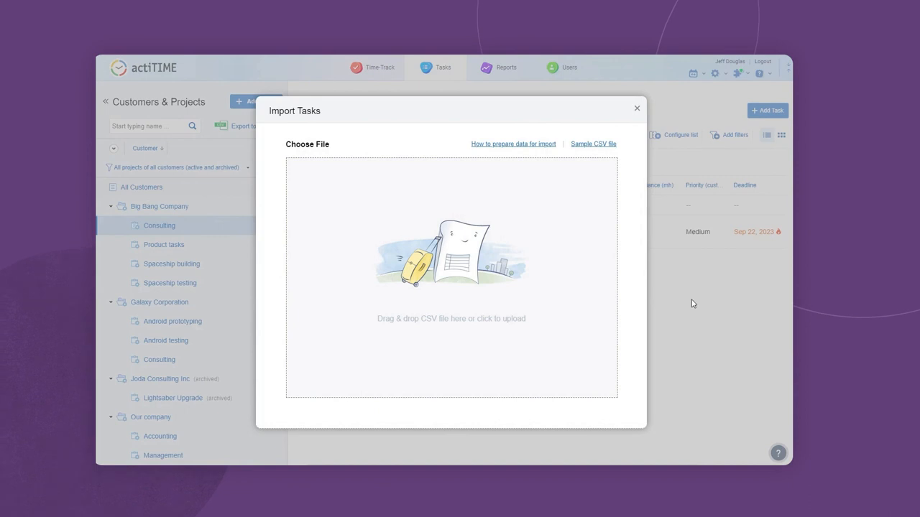
click(255, 101)
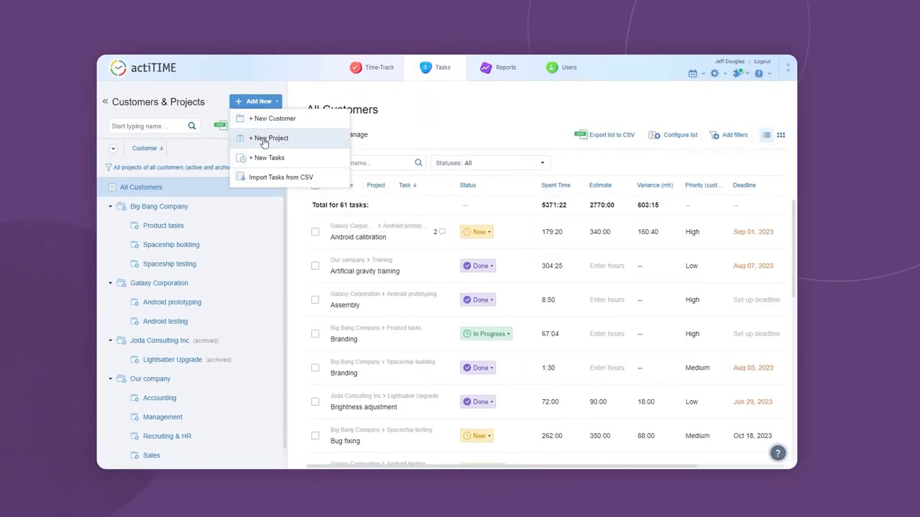
click(270, 137)
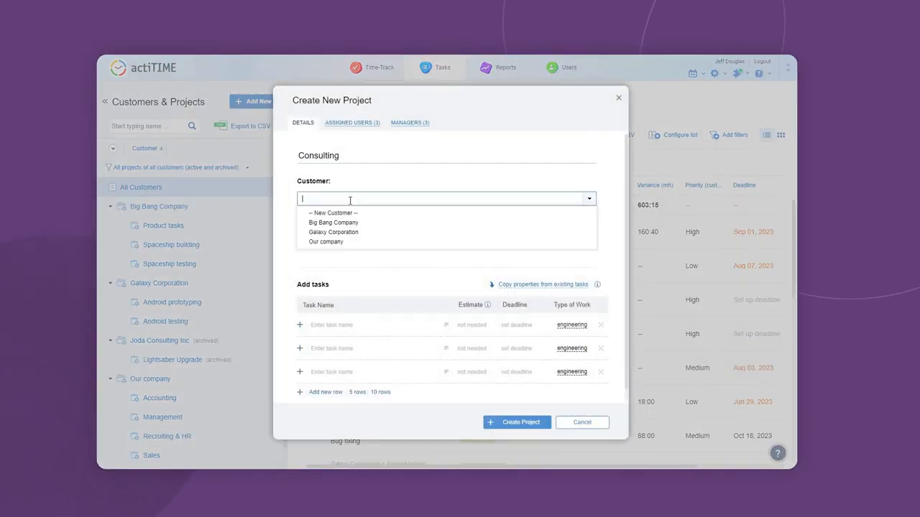
click(515, 422)
text(Cli)
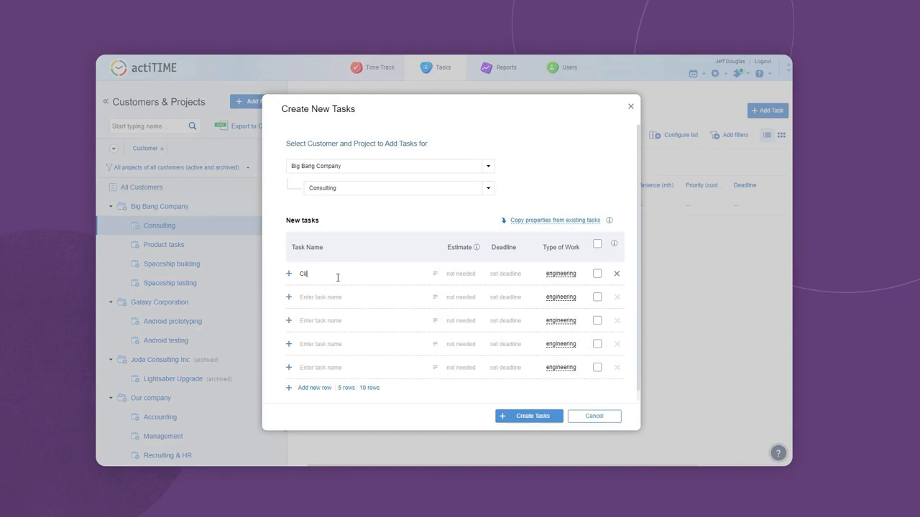
- Create tasks Client meeting (1:00 estimate, due Sep 21, 2023), Research and Analysis
text(ent meeting)
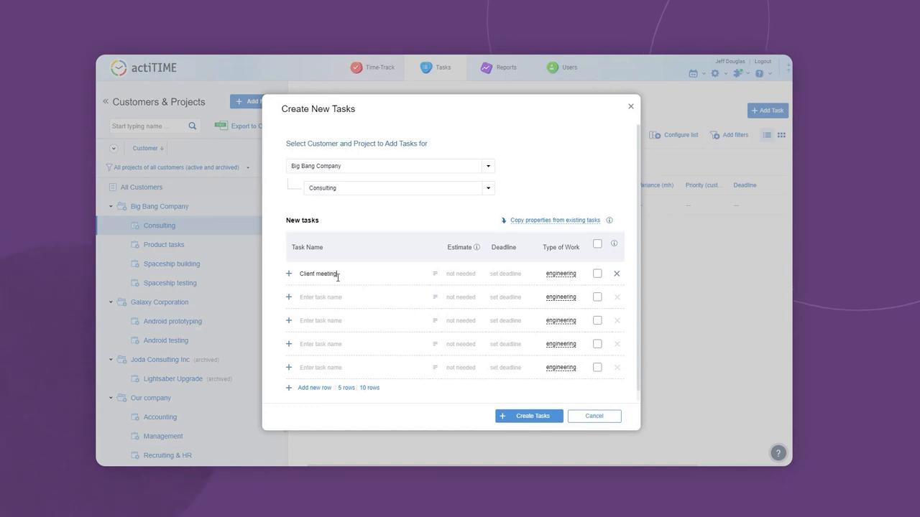
text(Research)
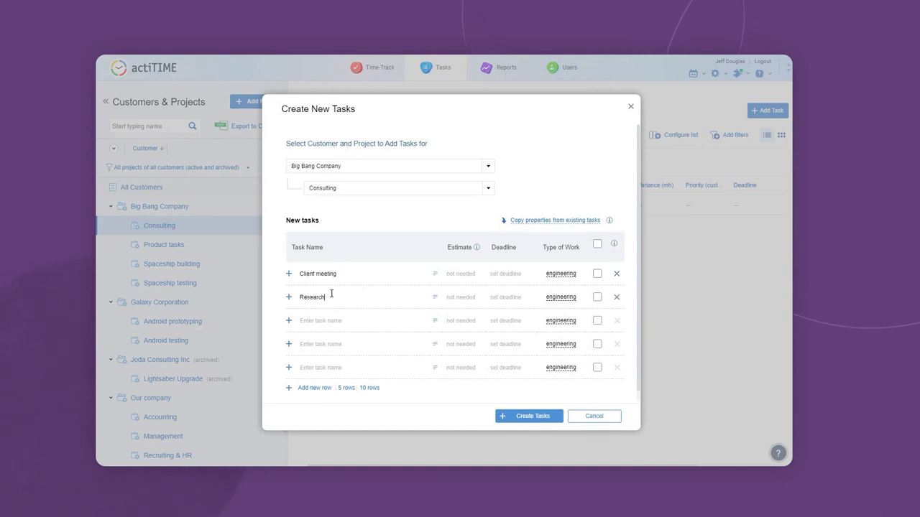
text(Analysis)
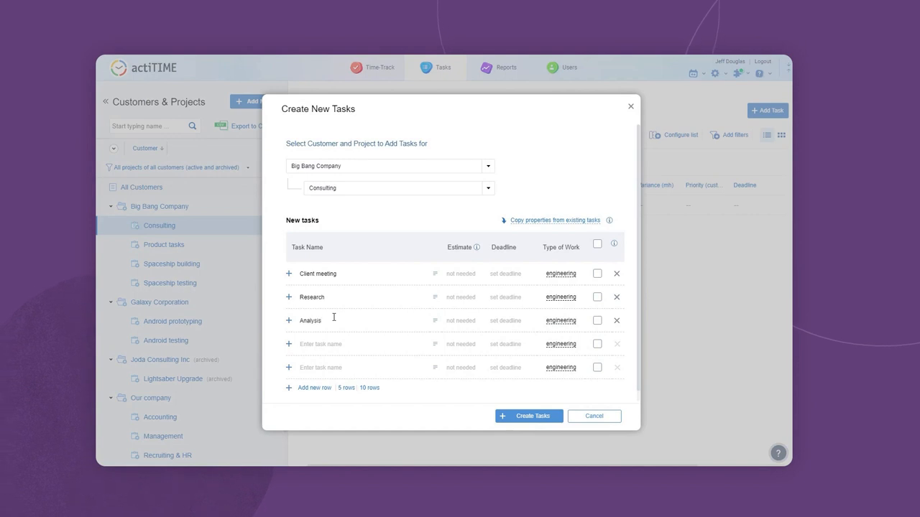
click(506, 273)
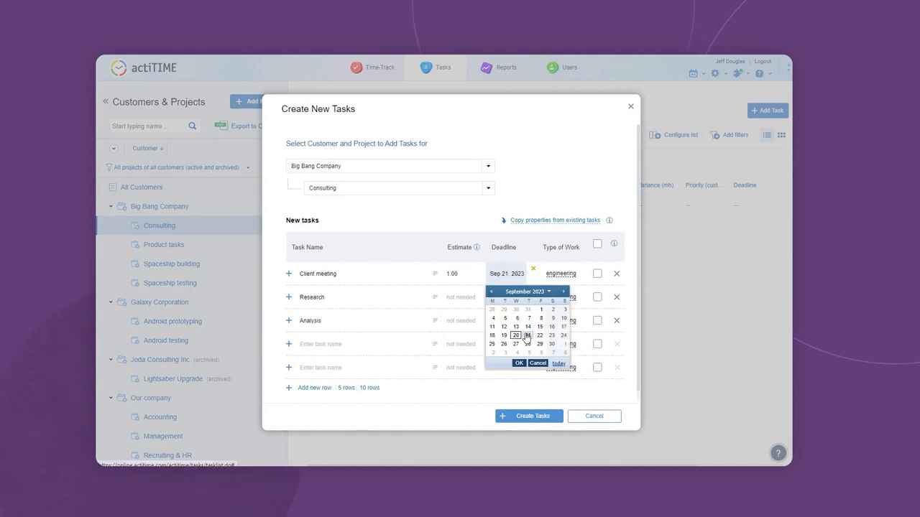
click(528, 416)
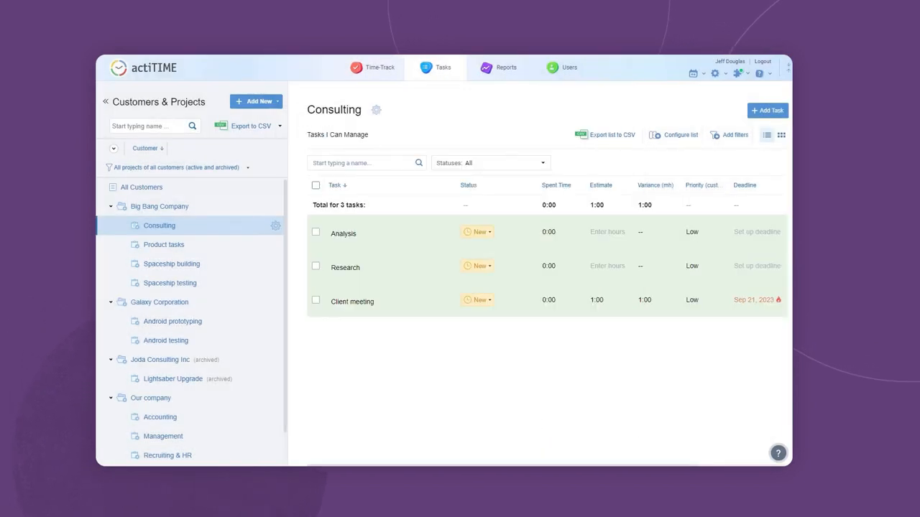
- Give Analysis Planning status, High priority, 1300 budget and description 'Agree on the scope of work'
click(343, 233)
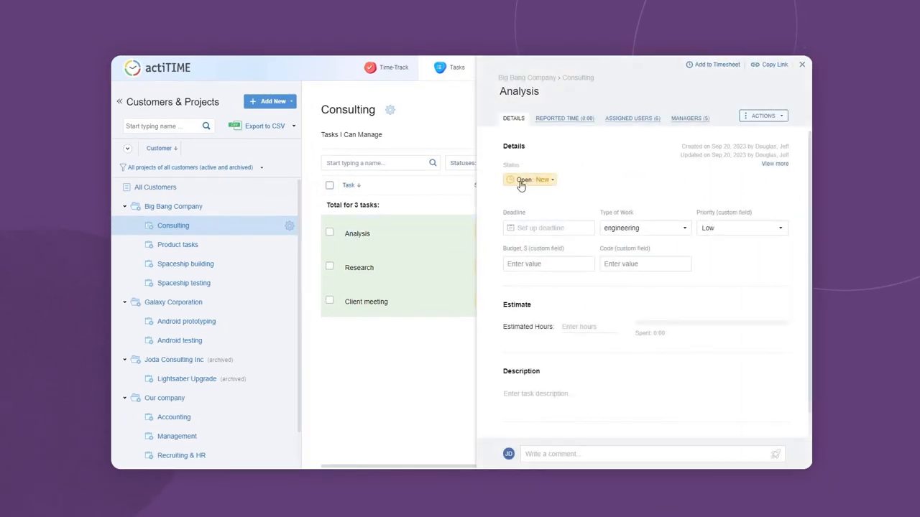
click(532, 179)
text(1300)
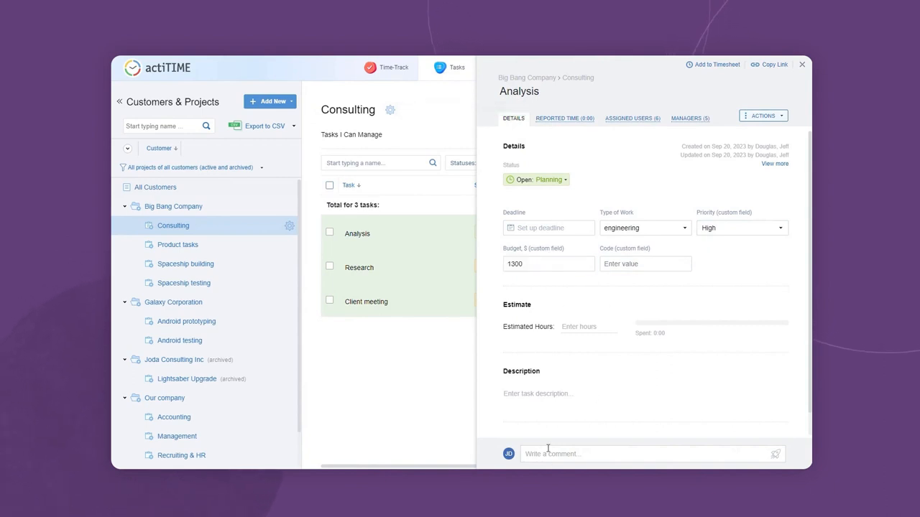
text(Agree on the scope of work)
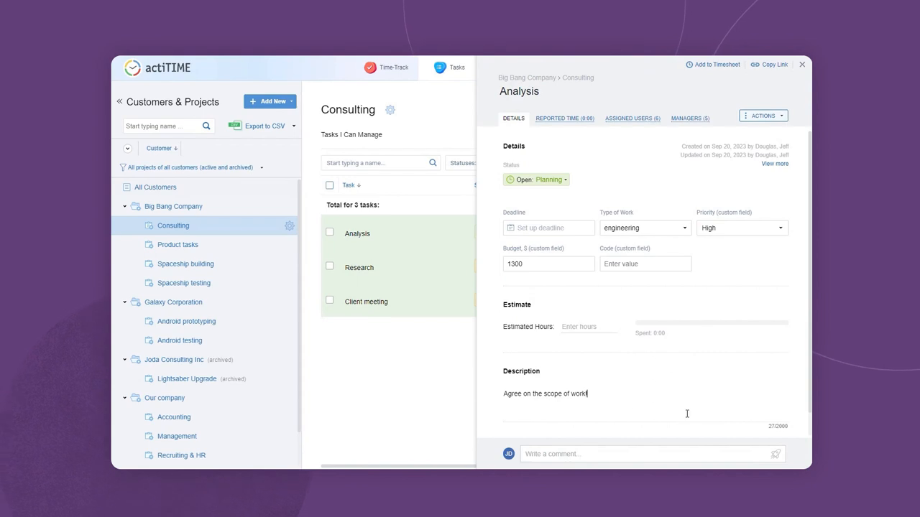
click(801, 64)
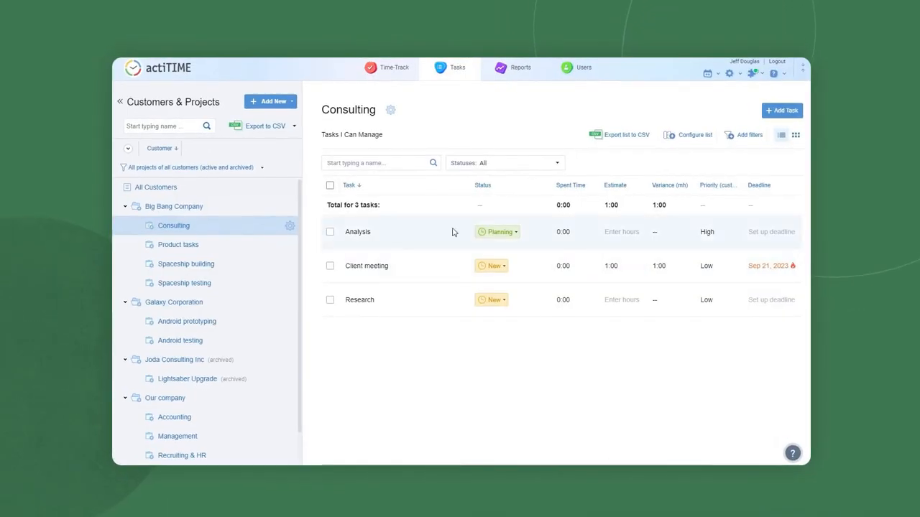
- Assign two additional users to the Analysis task
click(357, 231)
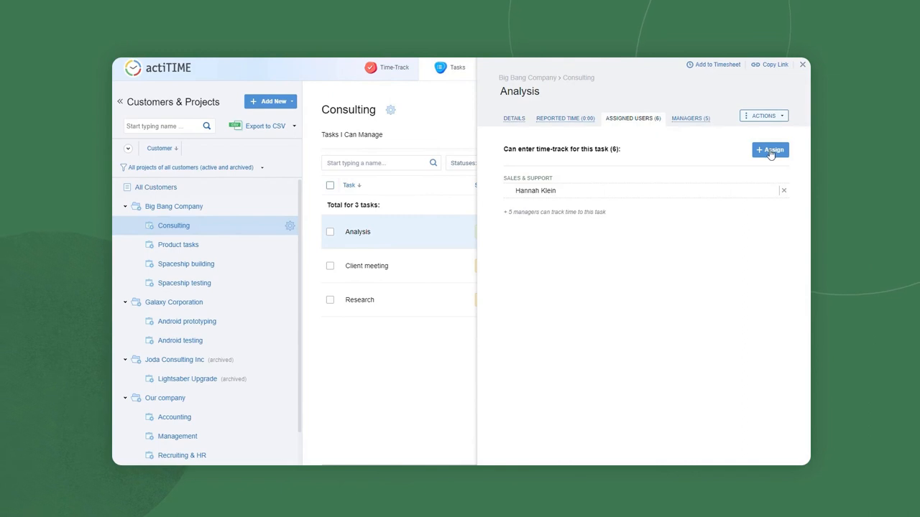
click(769, 150)
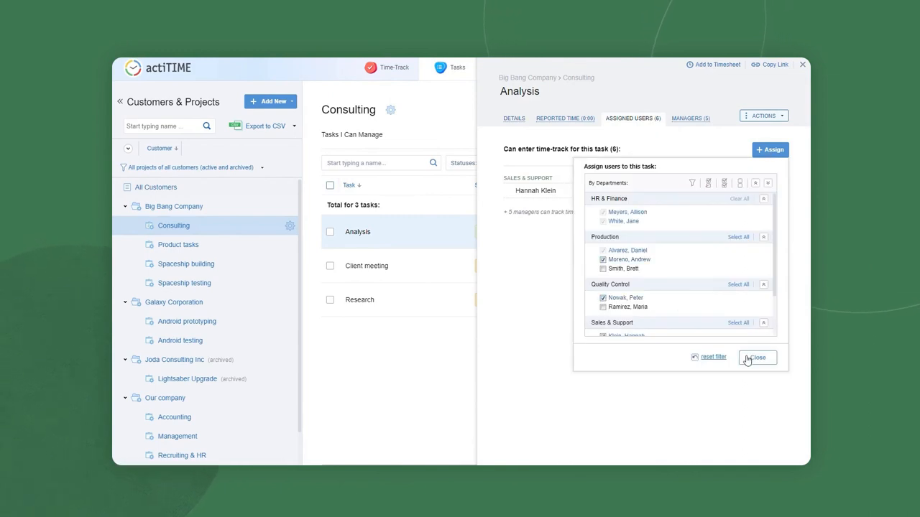
click(688, 118)
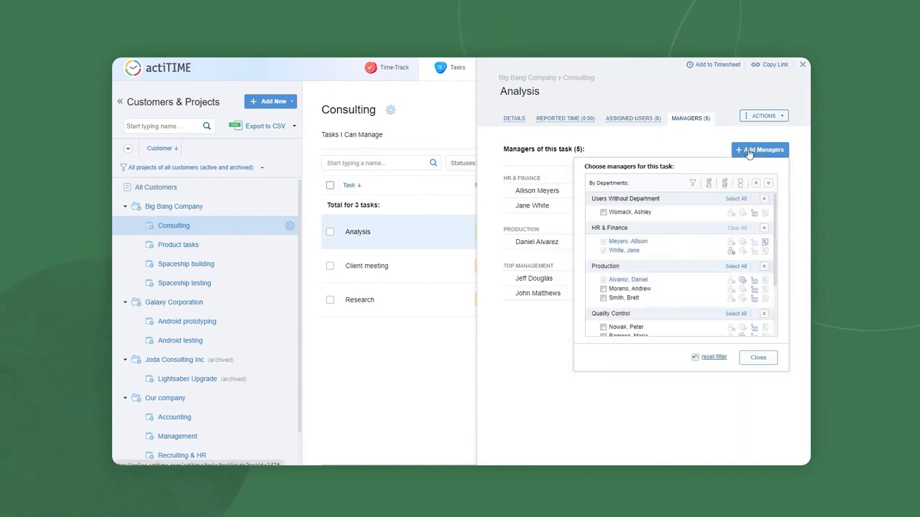